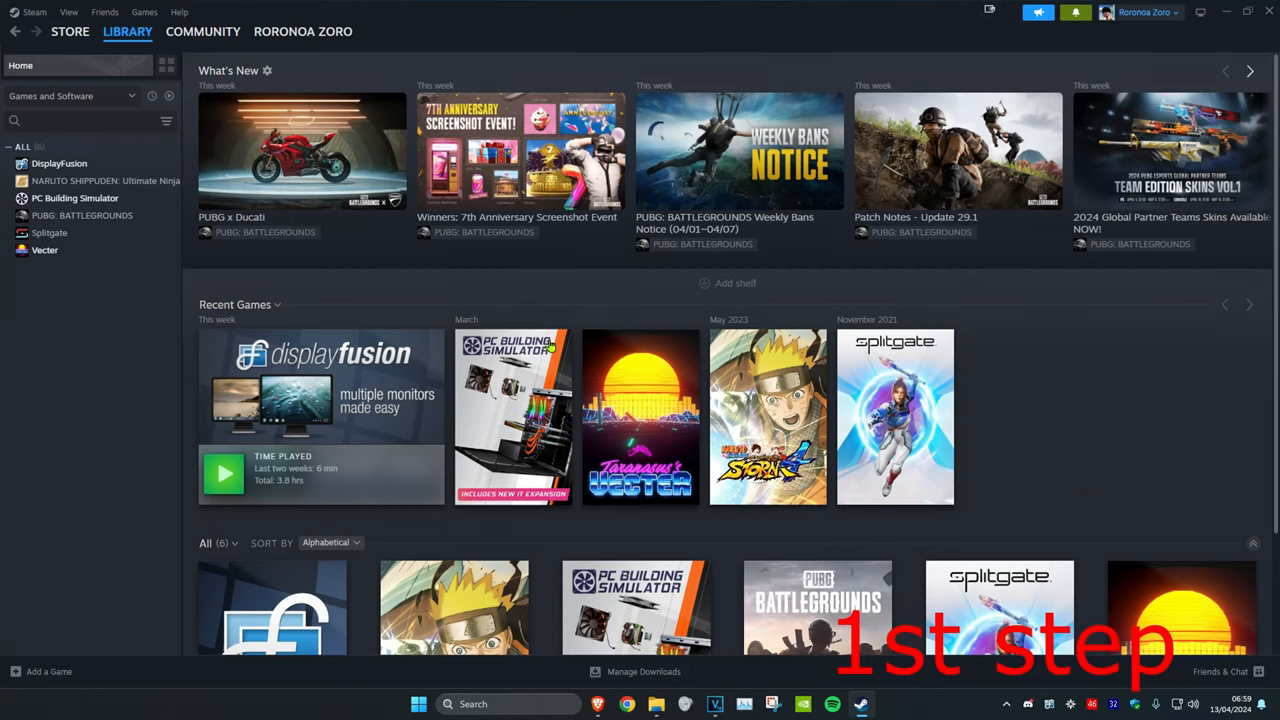
pyautogui.moveTo(5, 278)
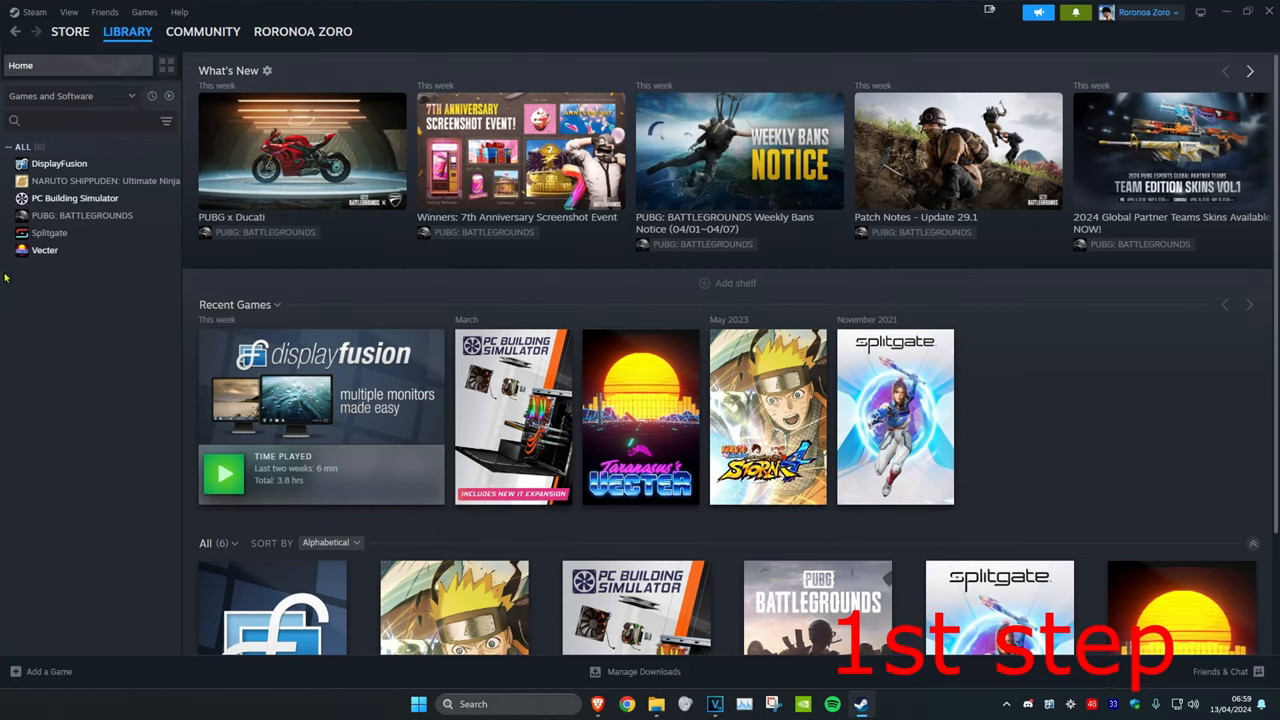
# Show the Installed Files page of Vecter's Steam properties (284.76 MB installed)
pyautogui.rightClick(45, 250)
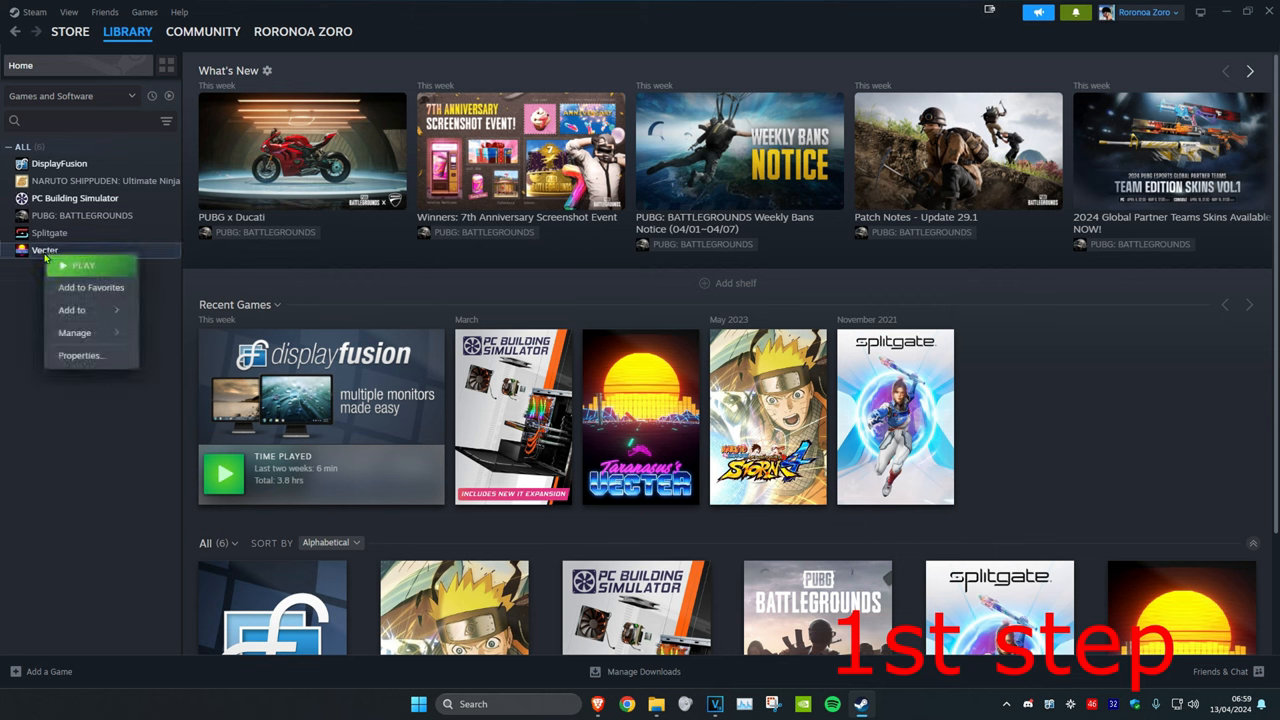
pyautogui.click(81, 355)
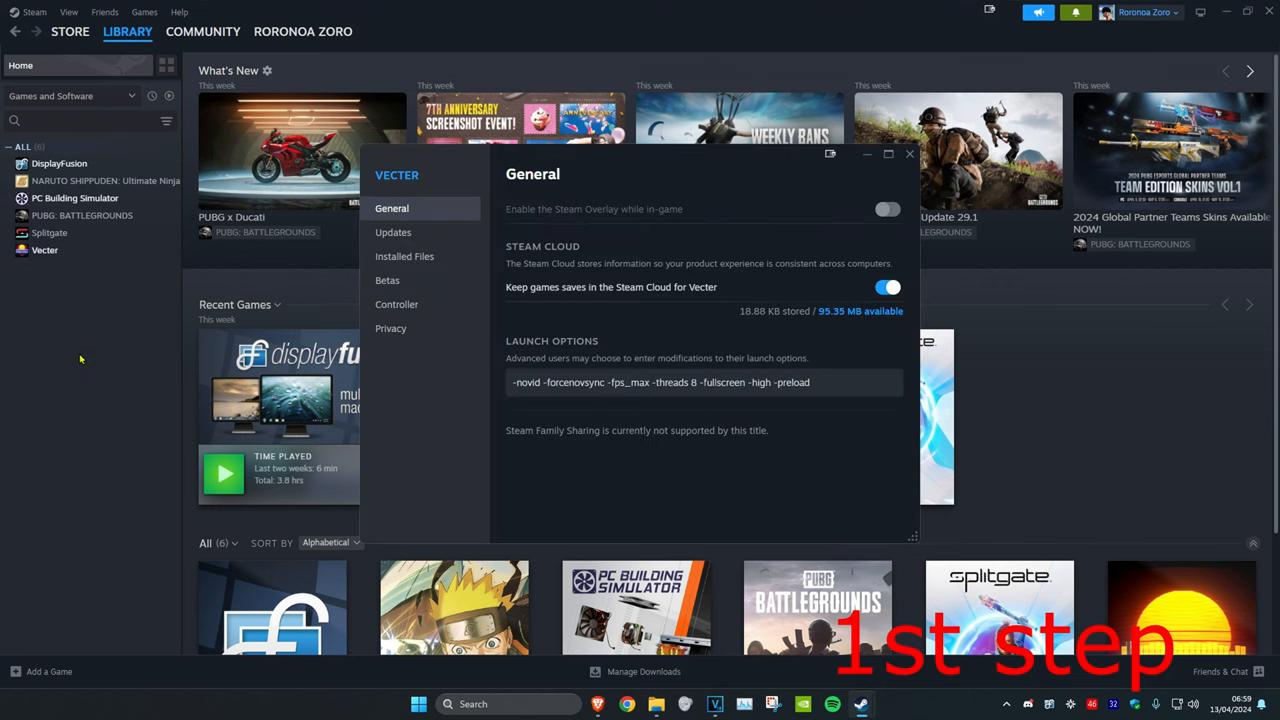
pyautogui.click(404, 256)
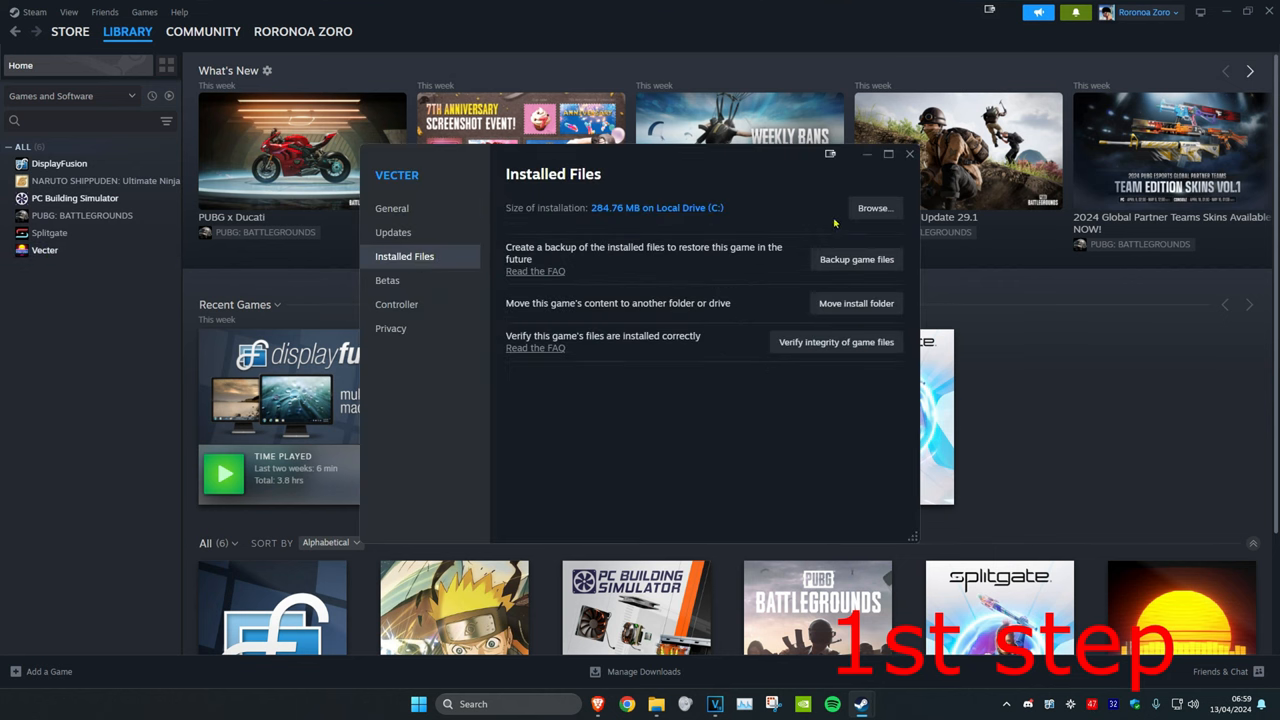
# Run EasyAntiCheat_Setup.exe from the game's EasyAntiCheat folder and repair the Apex Legends service
pyautogui.click(874, 208)
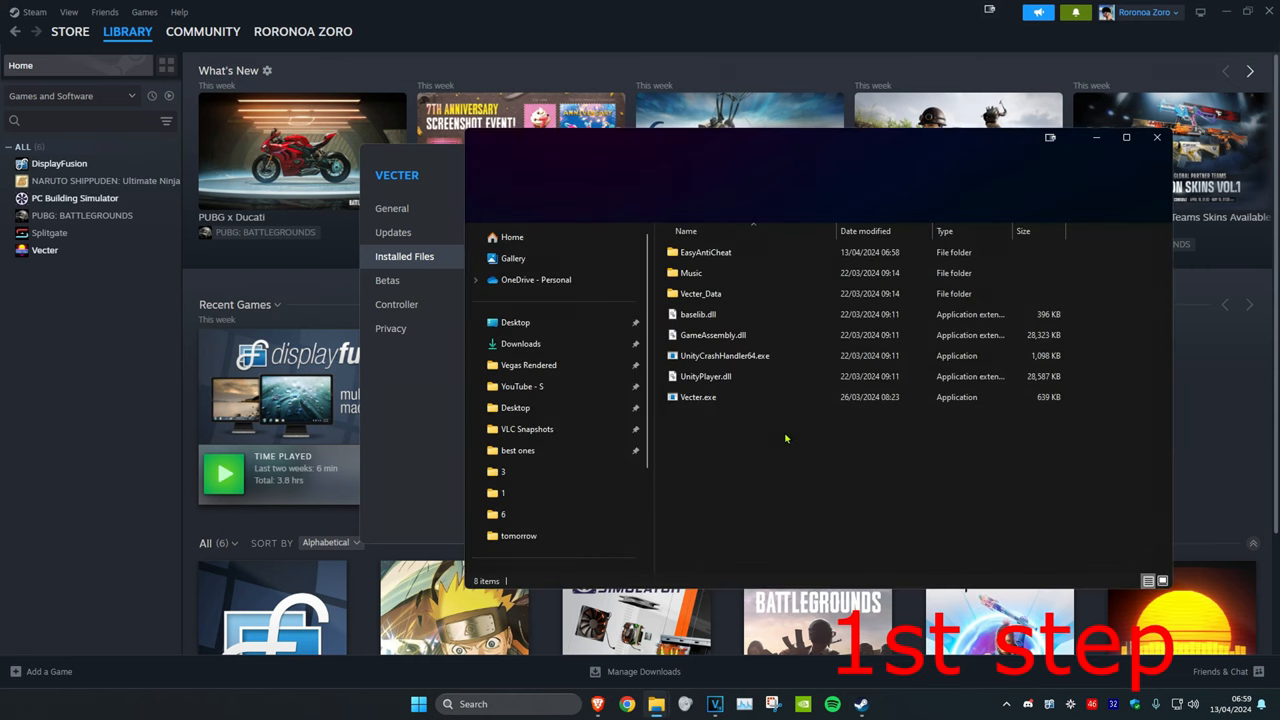
pyautogui.click(705, 252)
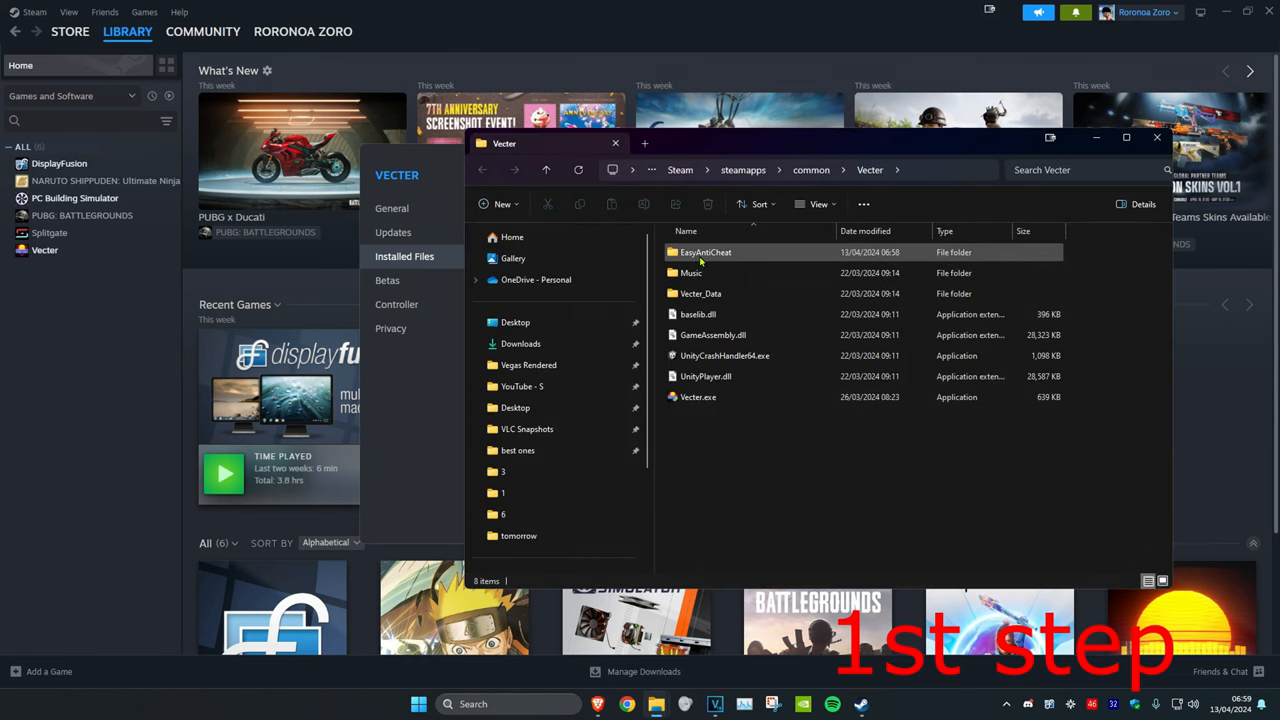
pyautogui.doubleClick(705, 252)
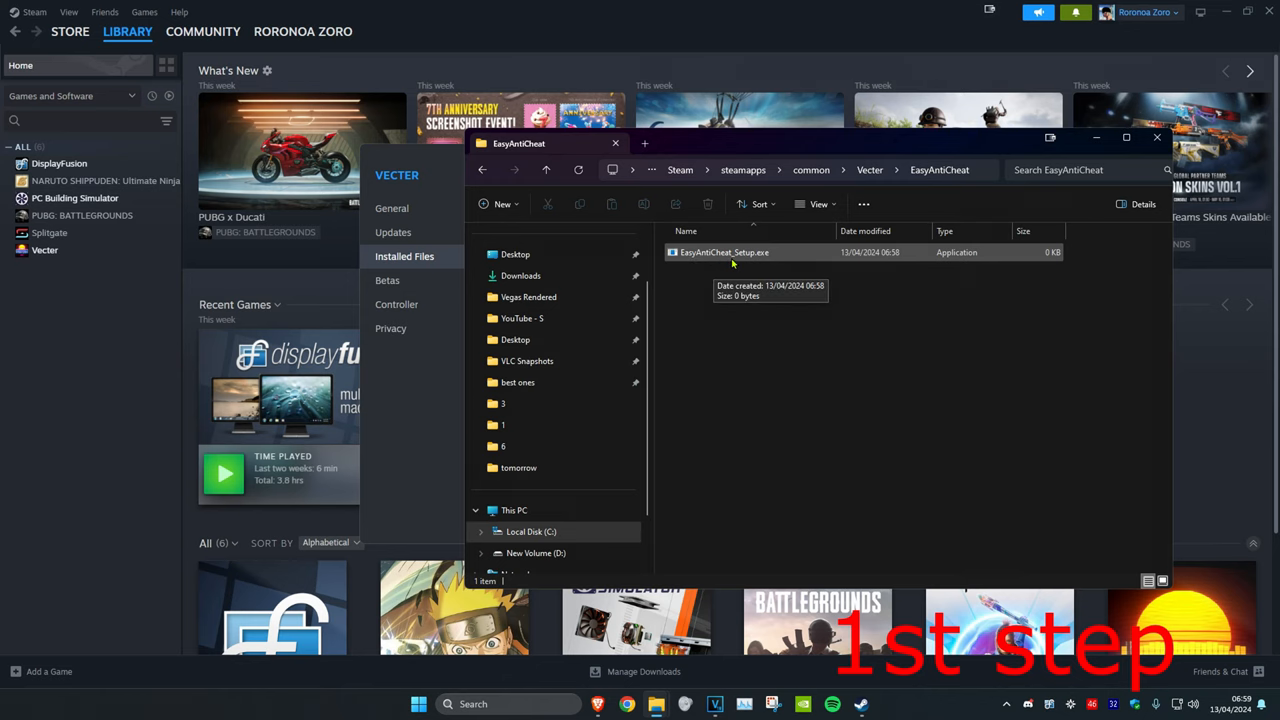
pyautogui.doubleClick(724, 252)
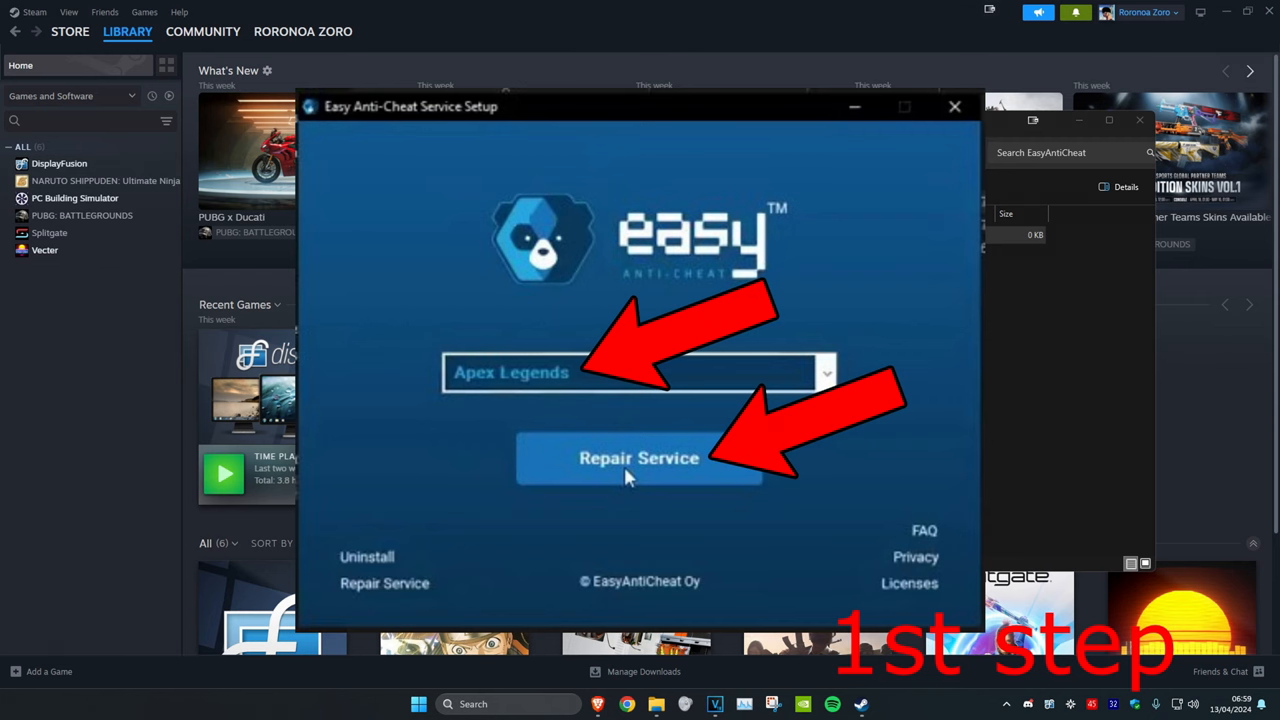
pyautogui.click(953, 106)
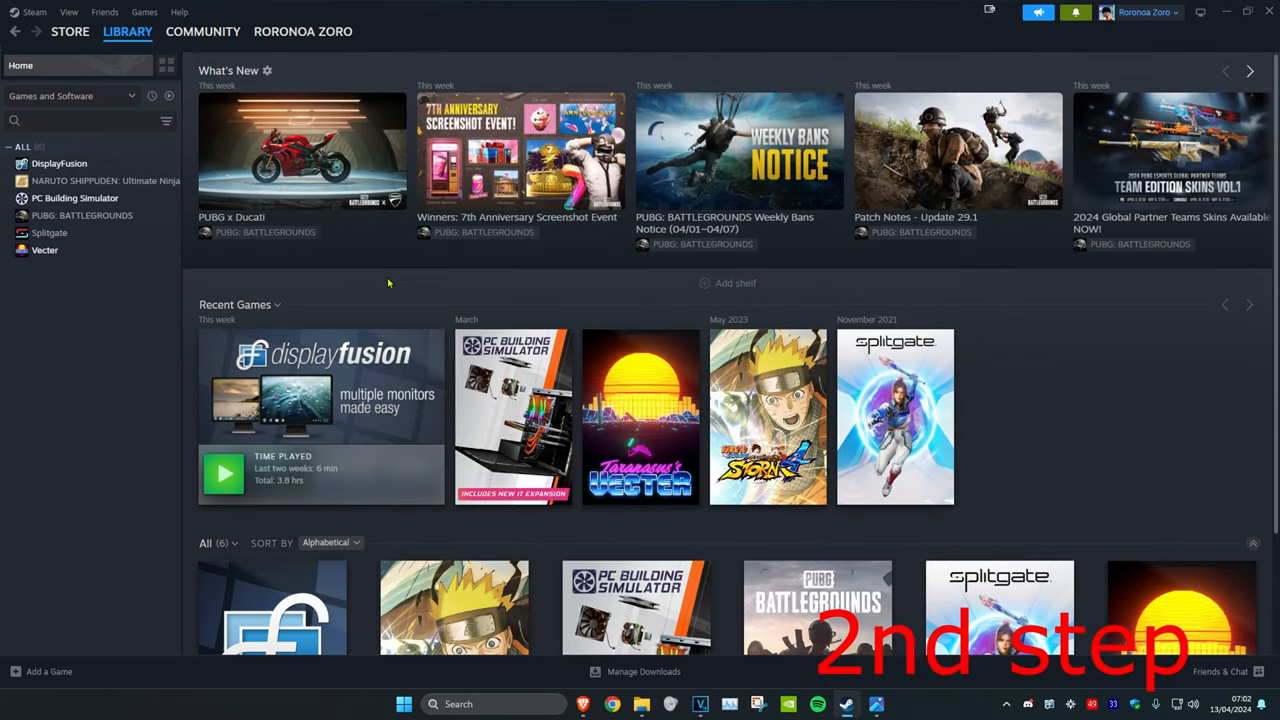
# Verify the integrity of Vecter's game files from its Installed Files properties
pyautogui.rightClick(45, 250)
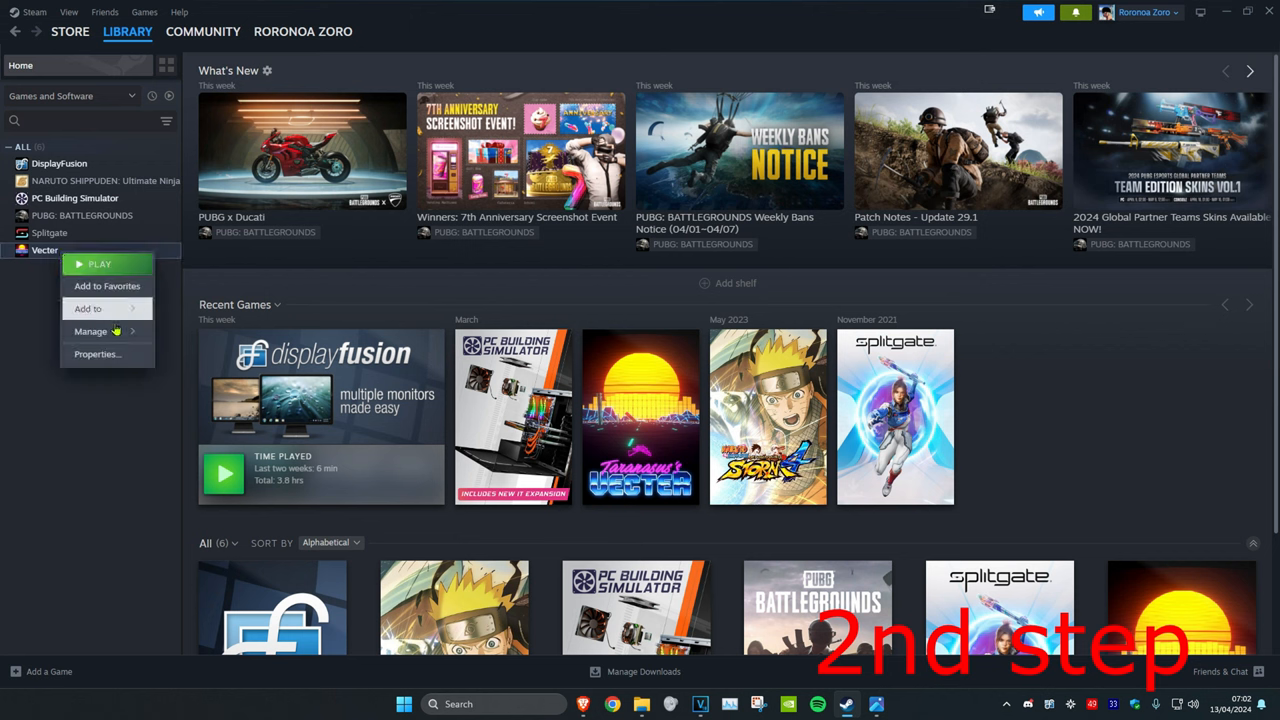
pyautogui.click(97, 353)
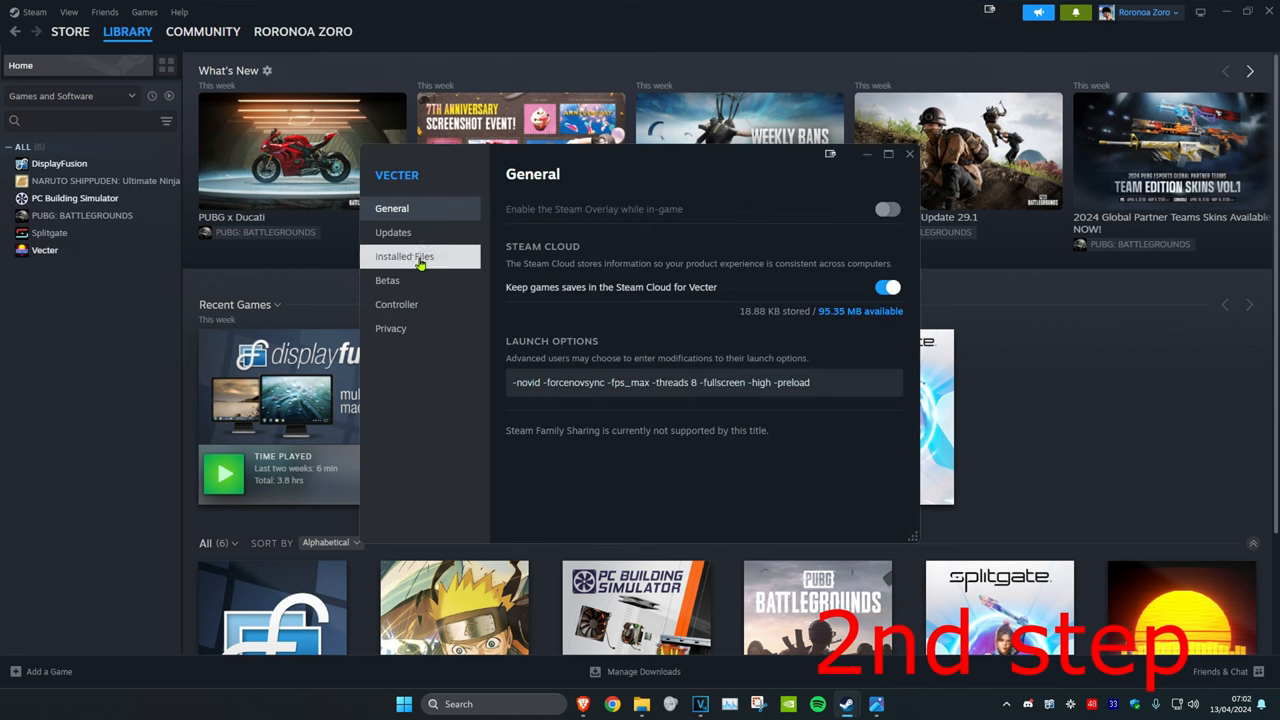
pyautogui.click(404, 256)
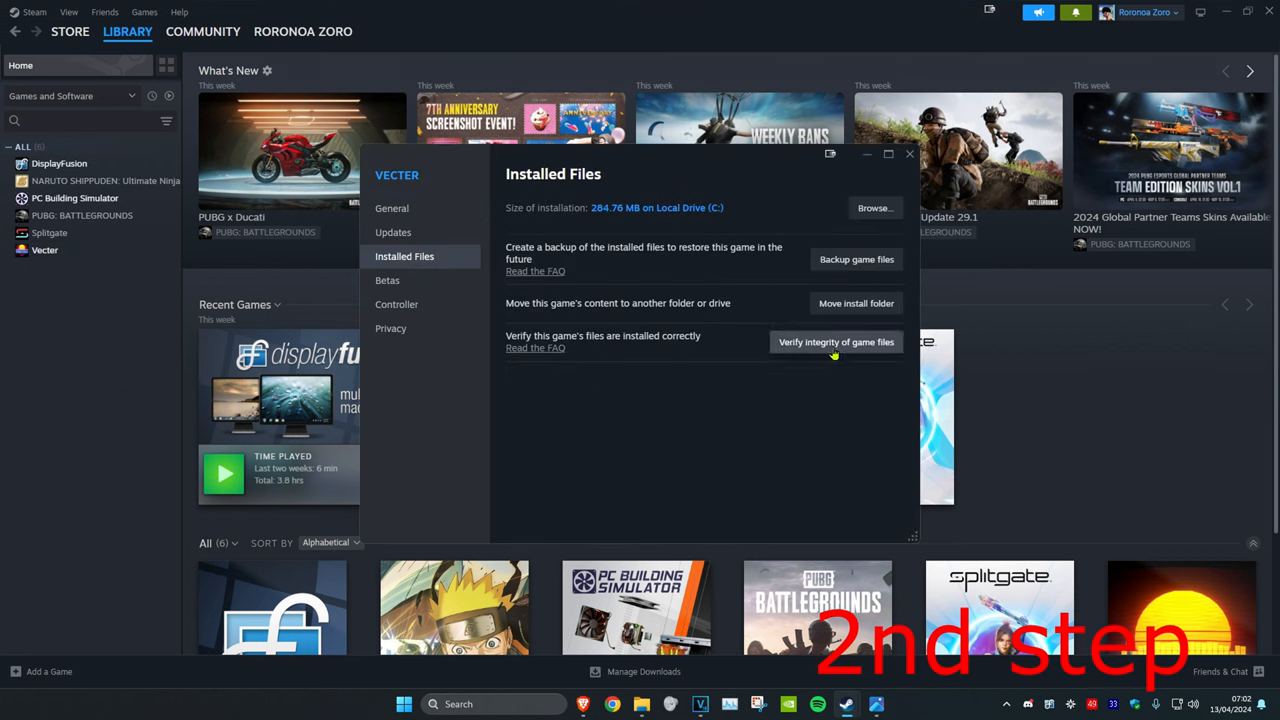
pyautogui.click(836, 342)
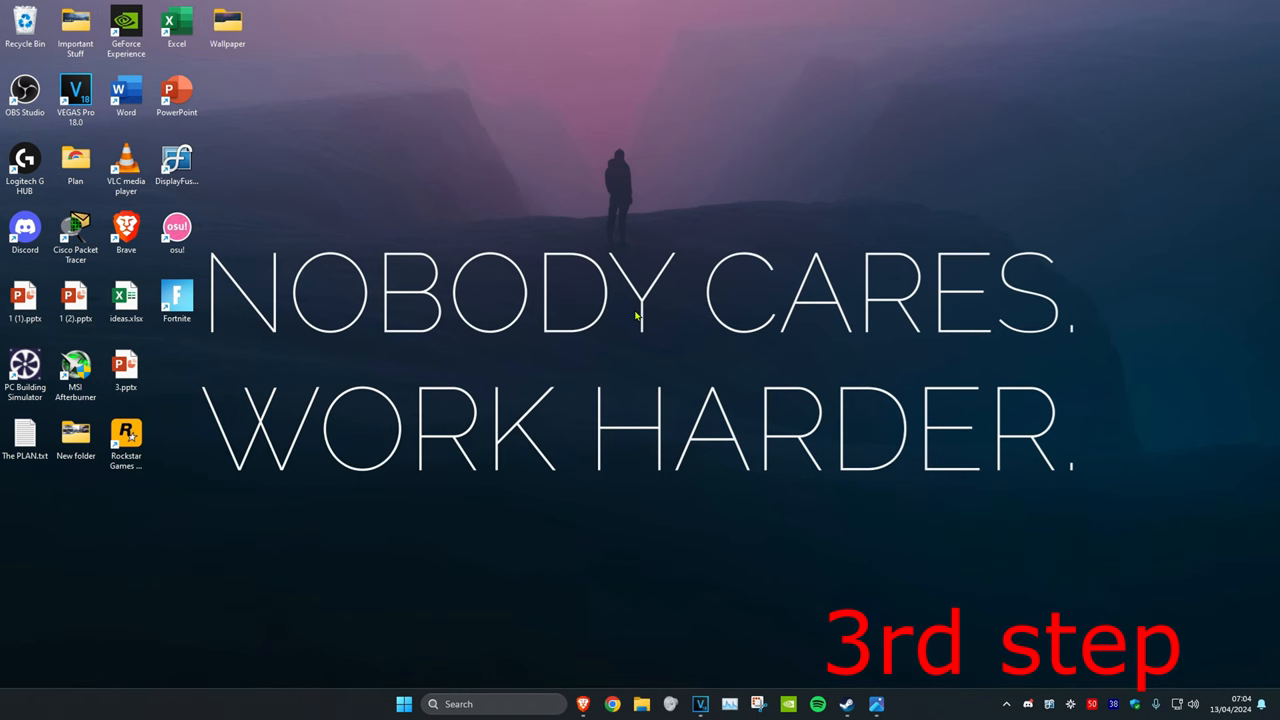
# Search Start for 'firewall and' and open Firewall & network protection
pyautogui.write('fire')
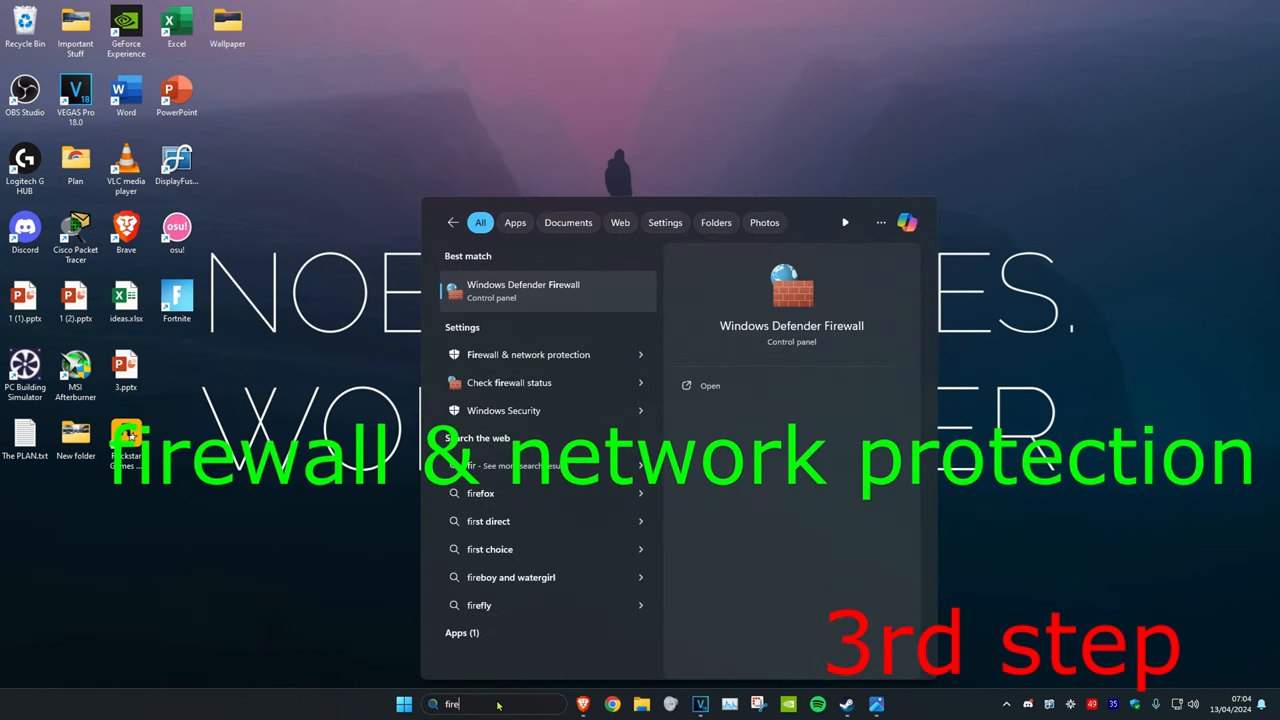
pyautogui.write('firewall and')
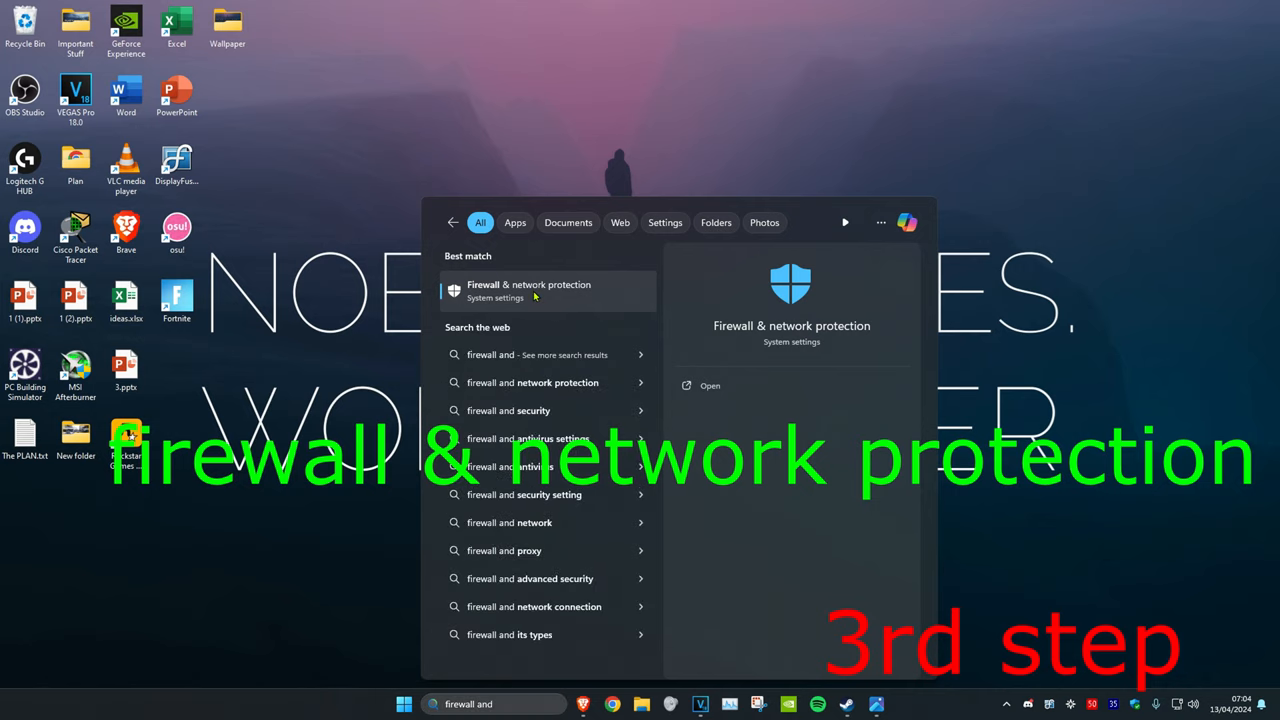
pyautogui.click(528, 290)
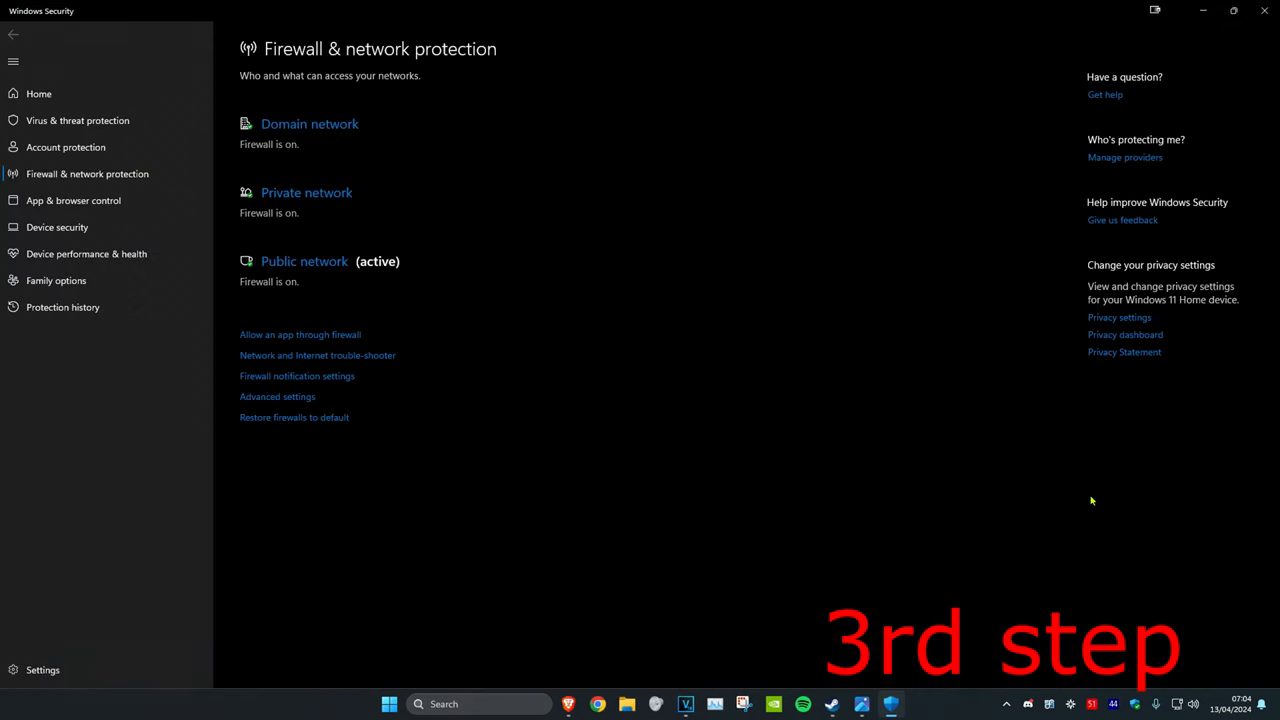
pyautogui.moveTo(810, 398)
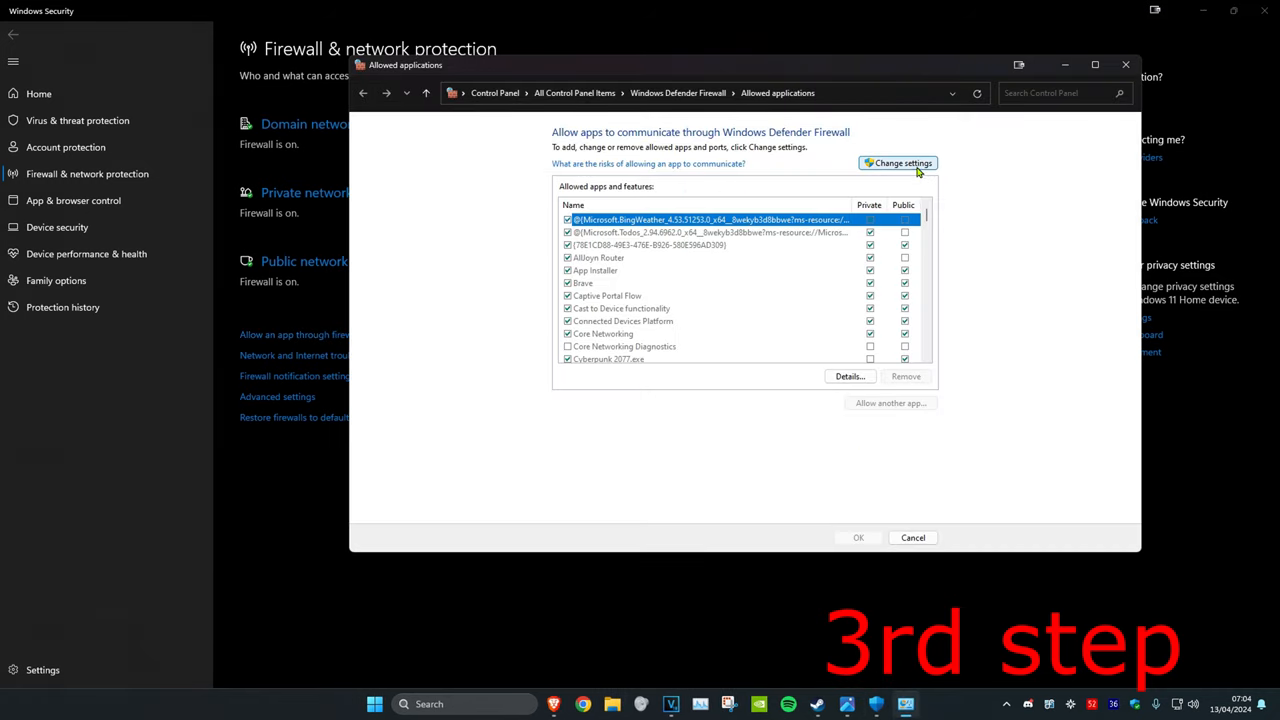
# Unlock the allowed applications list with Change settings and begin Allow another app
pyautogui.click(897, 163)
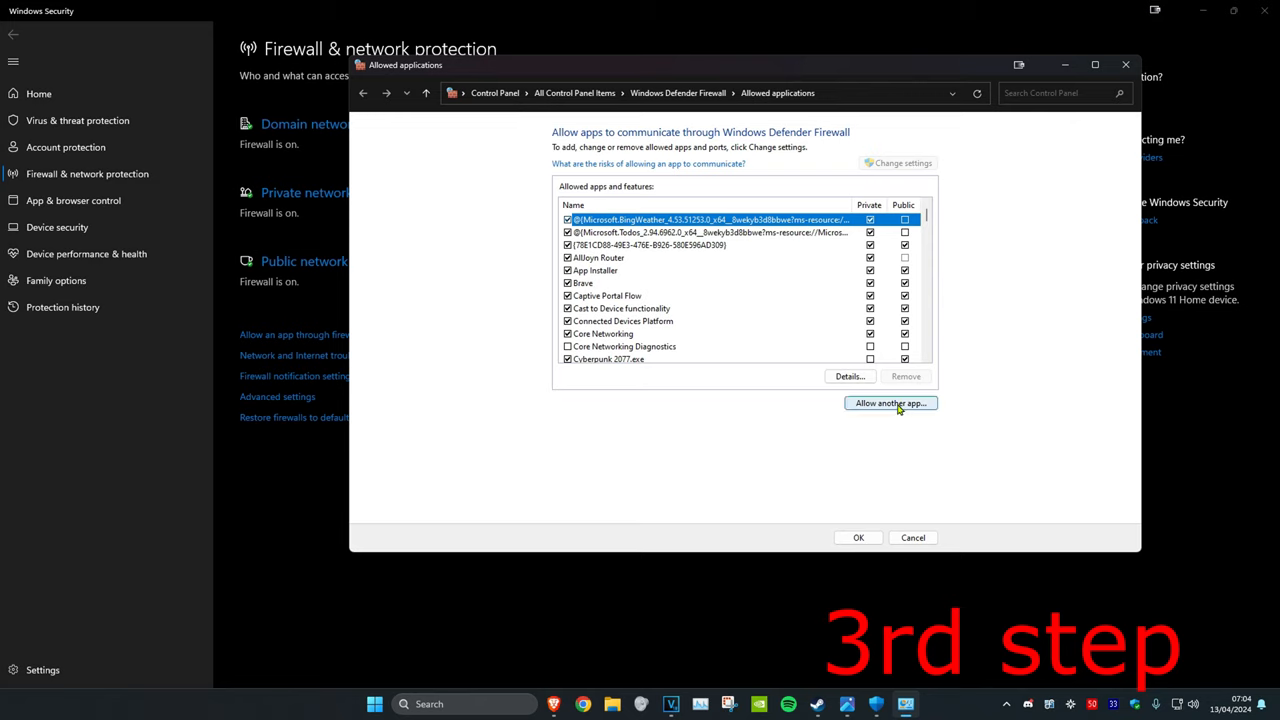
pyautogui.click(889, 403)
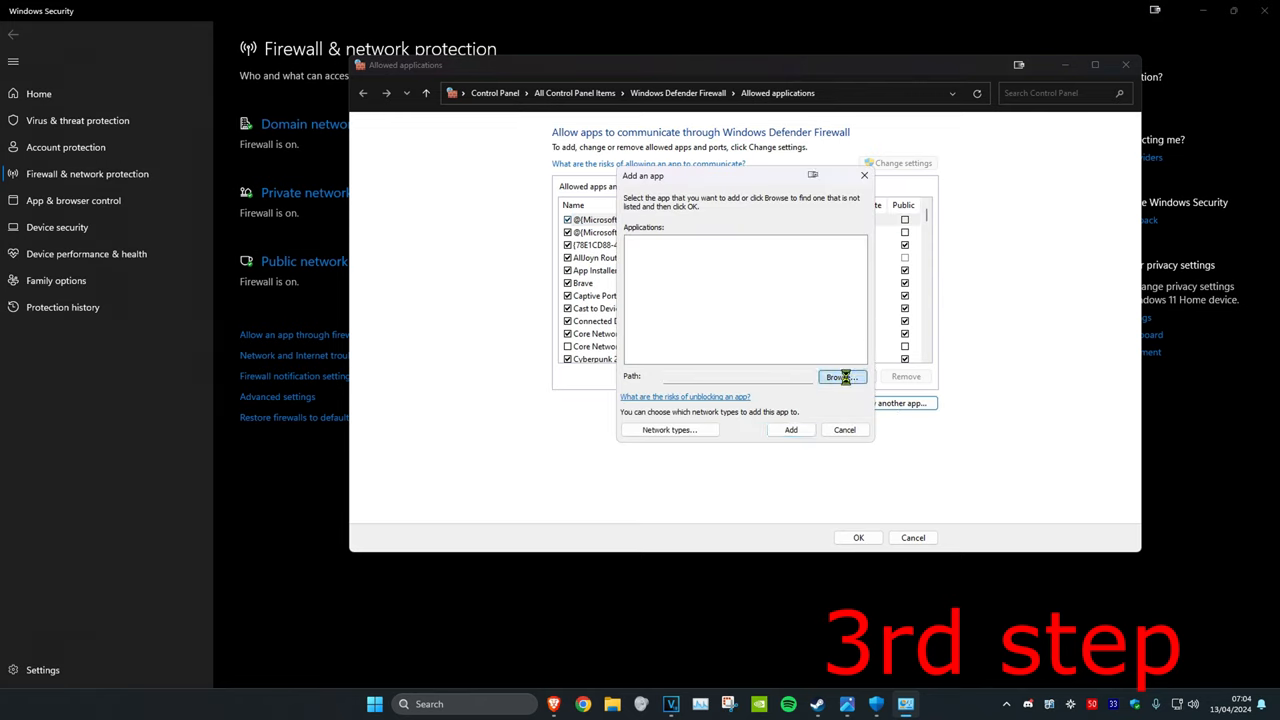
# Browse C:\Program Files (x86)\Steam\steamapps\common\Apex Legends and choose r5Apex.exe
pyautogui.click(838, 377)
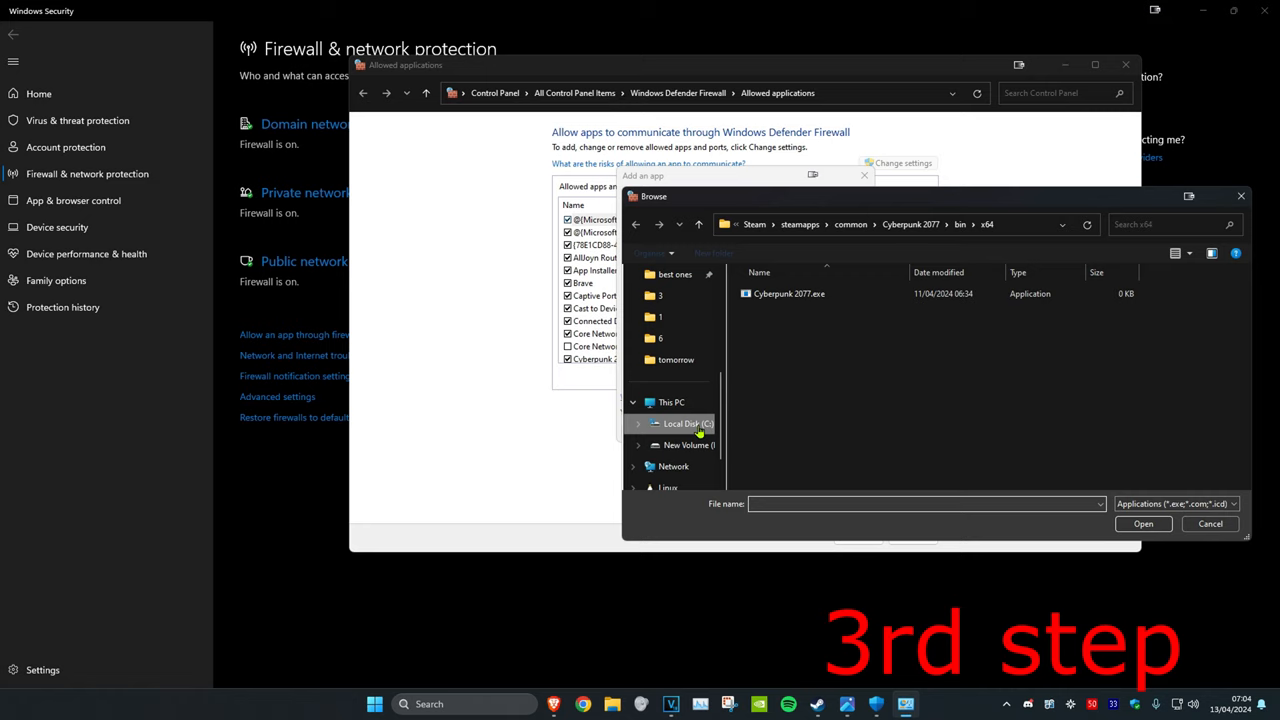
pyautogui.click(670, 402)
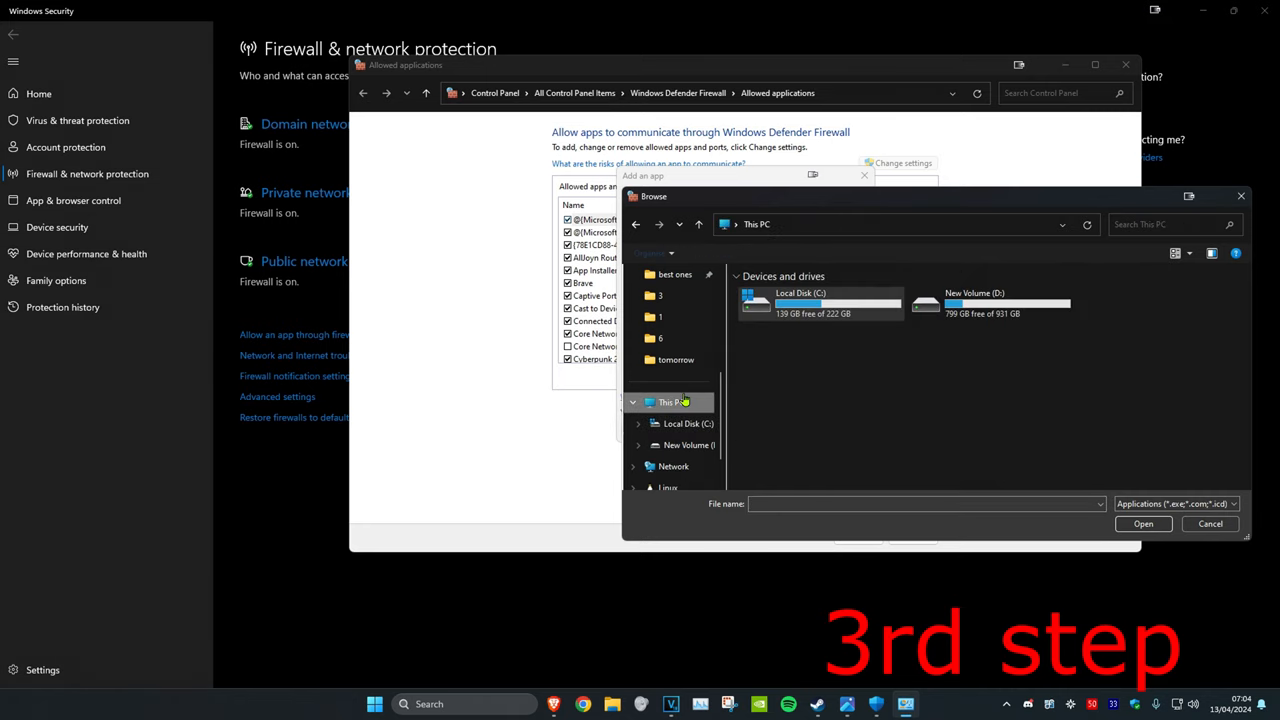
pyautogui.doubleClick(820, 303)
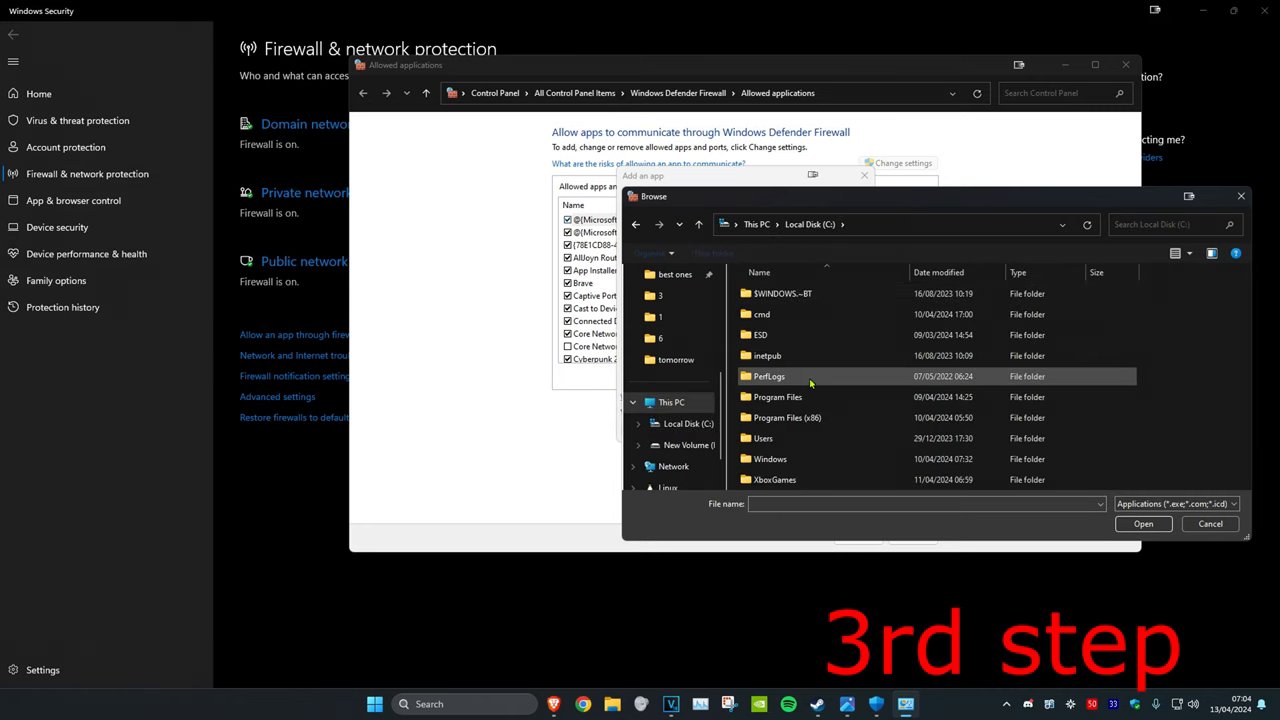
pyautogui.doubleClick(787, 417)
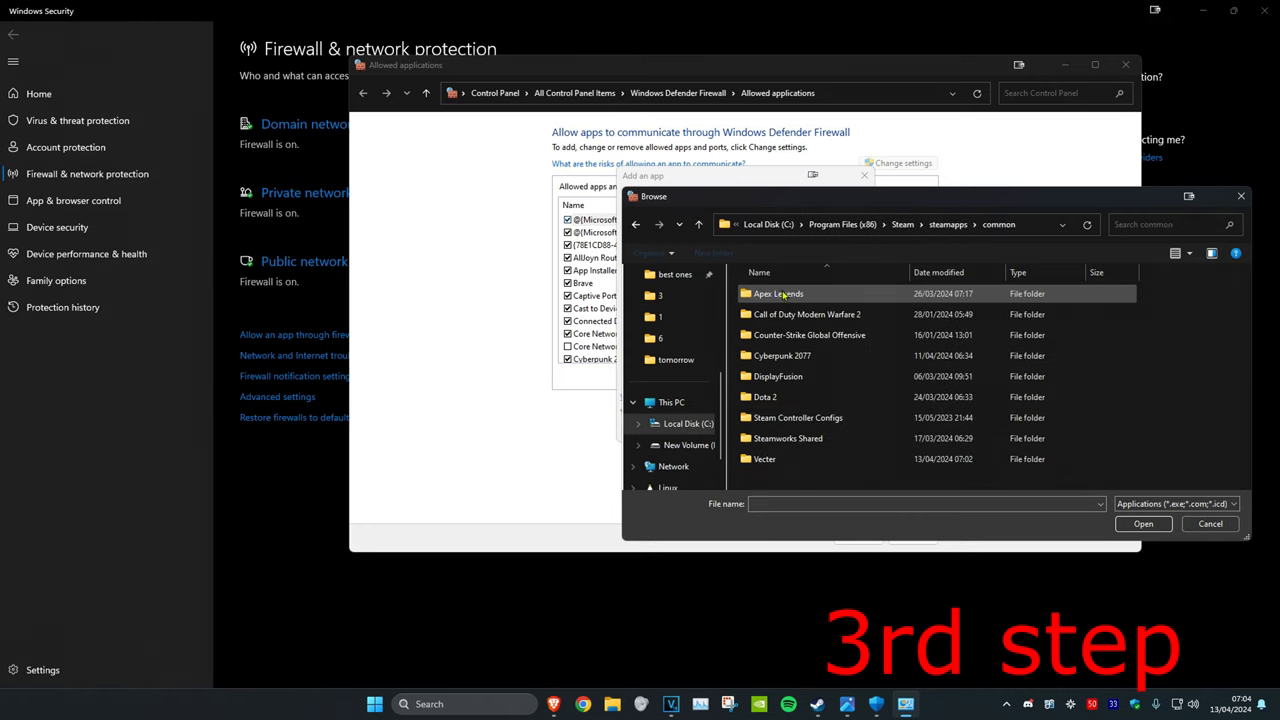
pyautogui.doubleClick(779, 293)
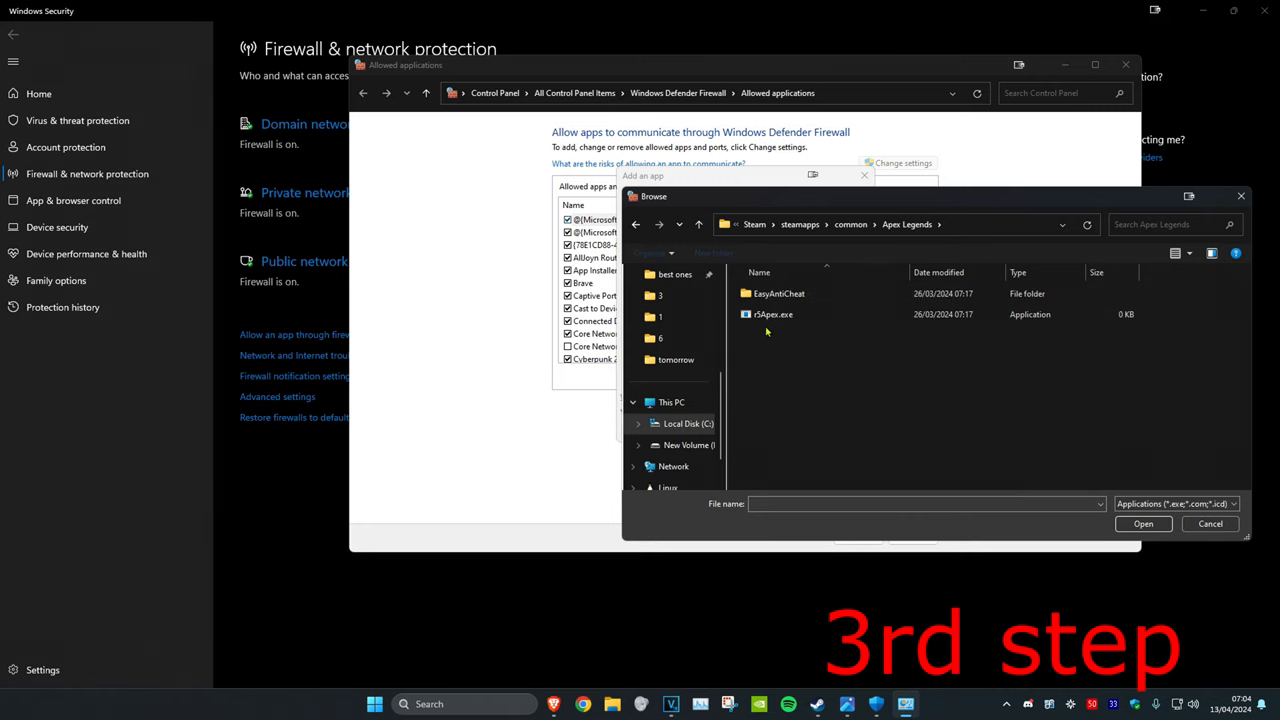
pyautogui.click(1210, 523)
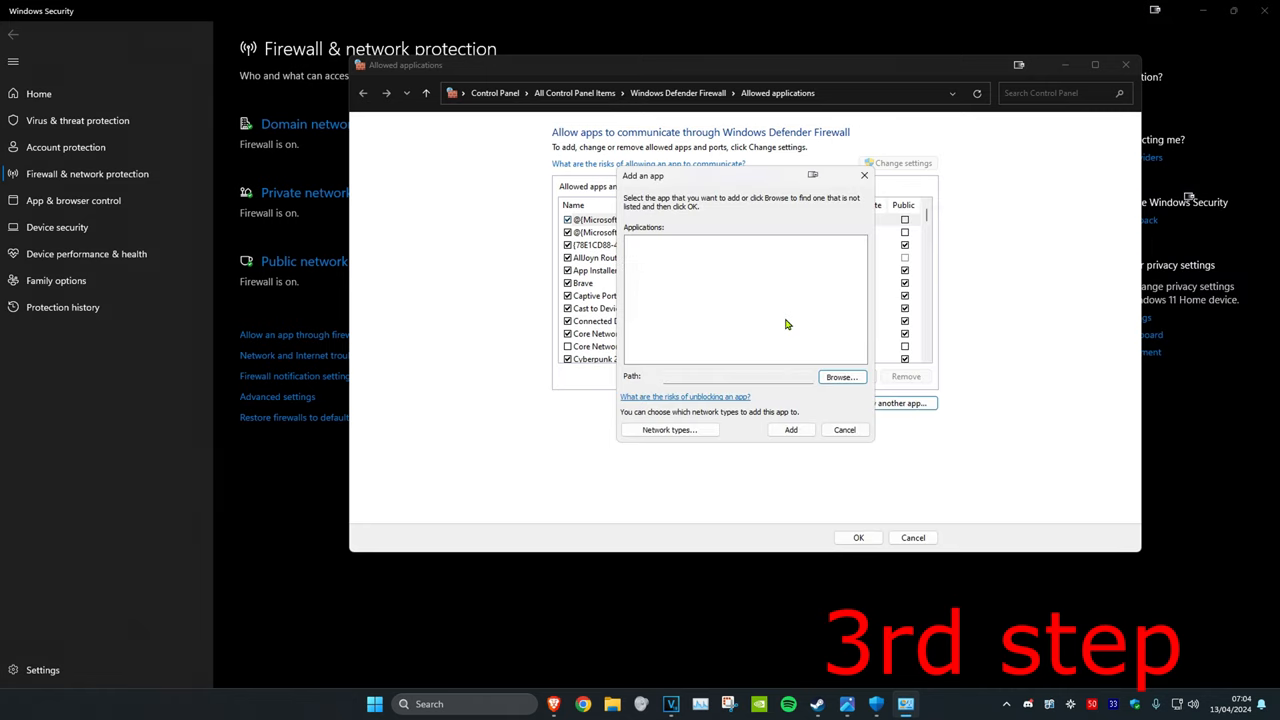
# Add r5Apex.exe to the allowed applications and confirm with OK
pyautogui.click(845, 429)
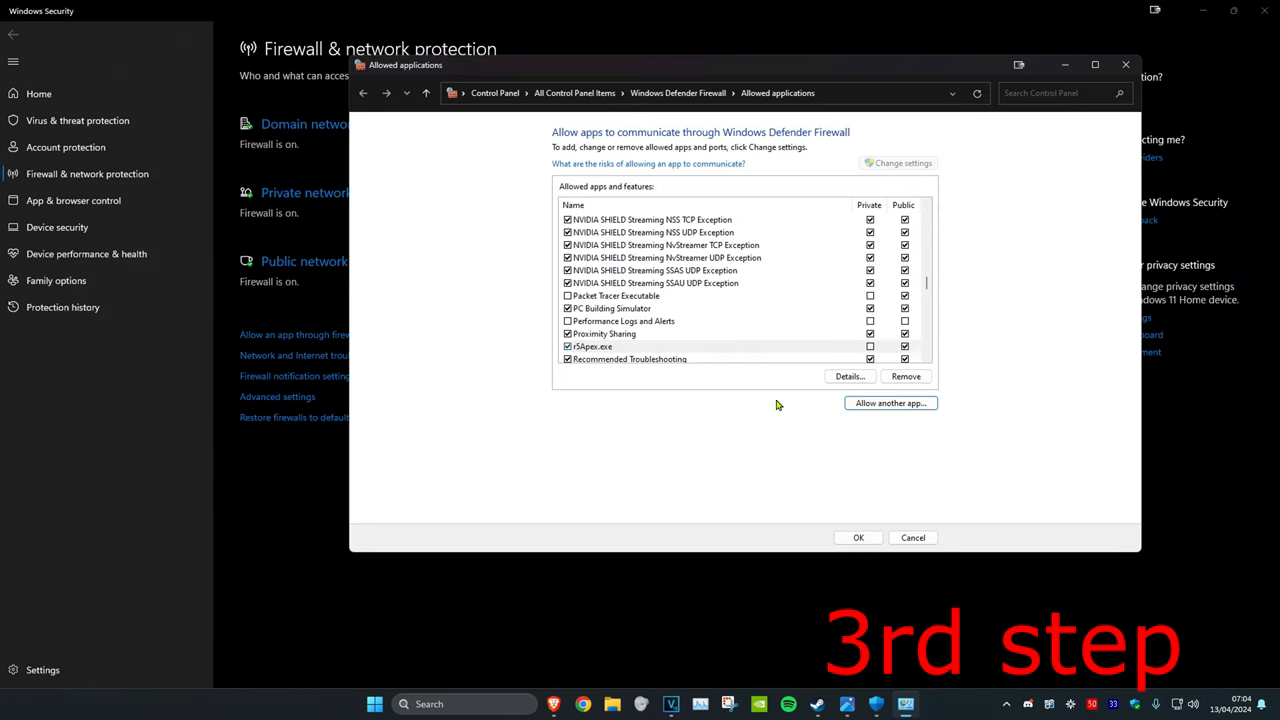
pyautogui.moveTo(868, 535)
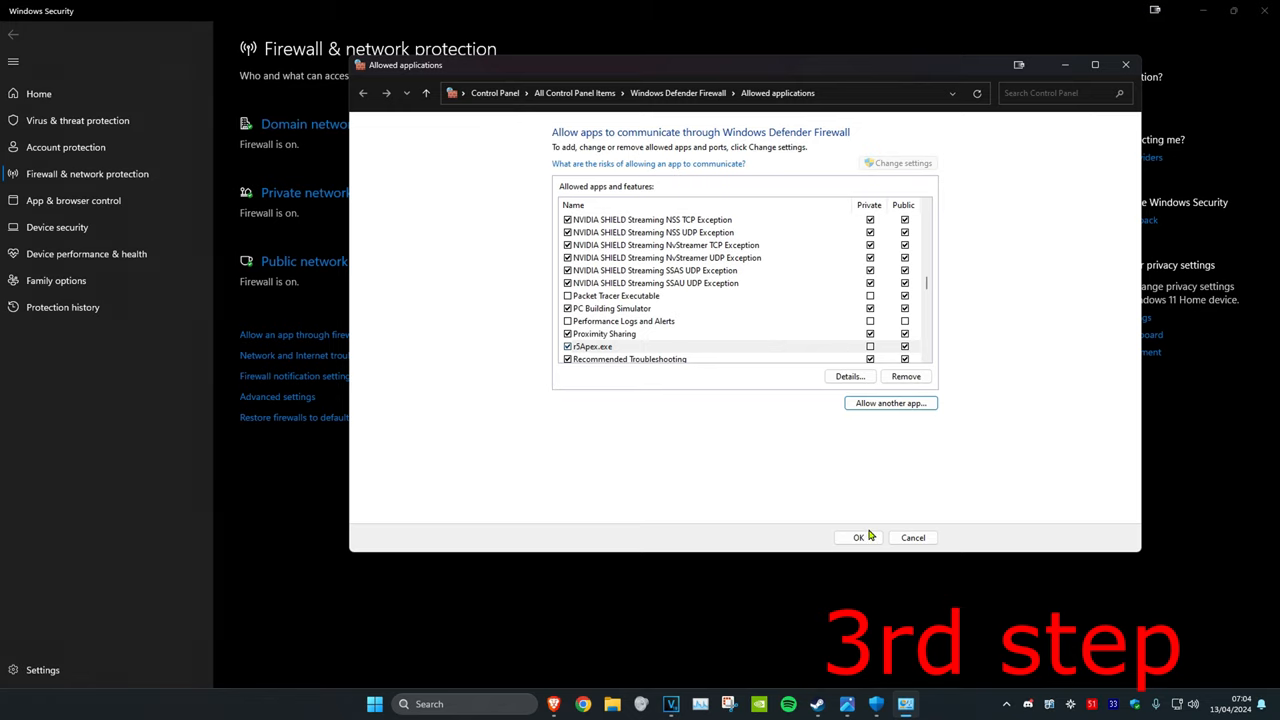
pyautogui.click(858, 537)
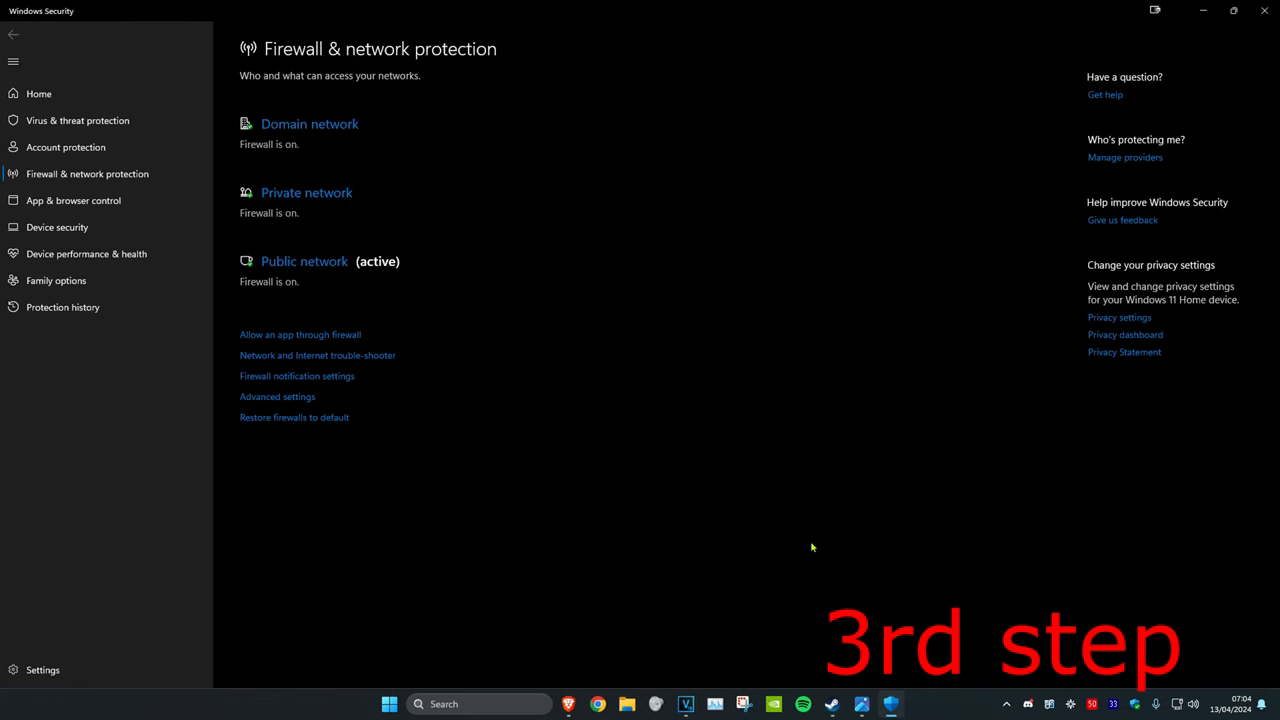